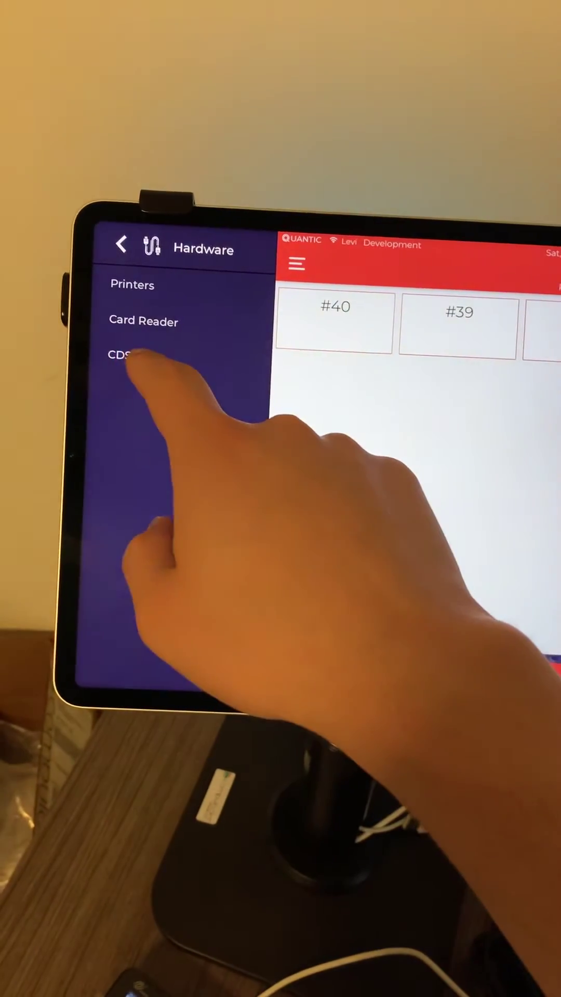
Show the CDS pairing screen with server running, IP 10.0.0.109, QR code and disconnected status
left_click(119, 355)
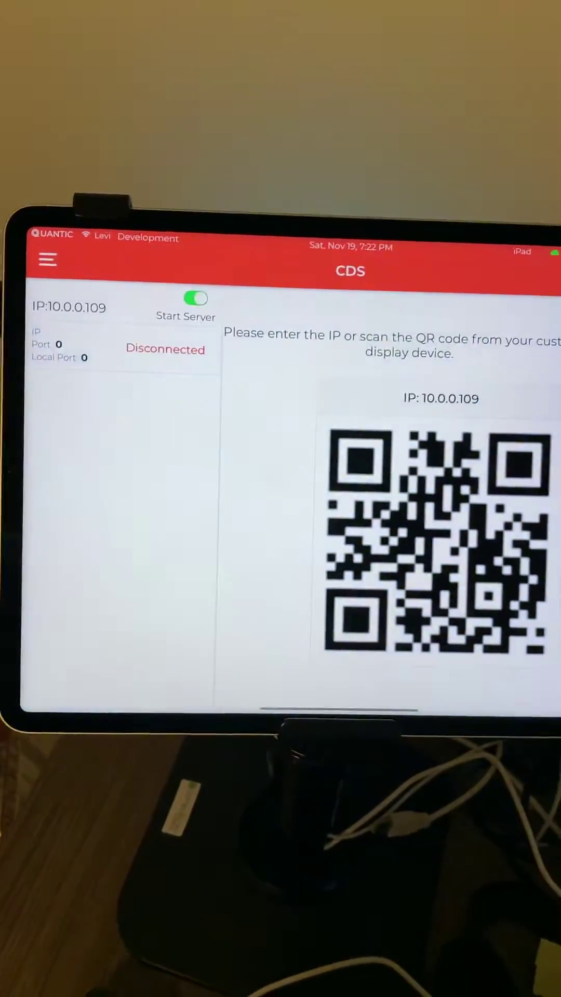